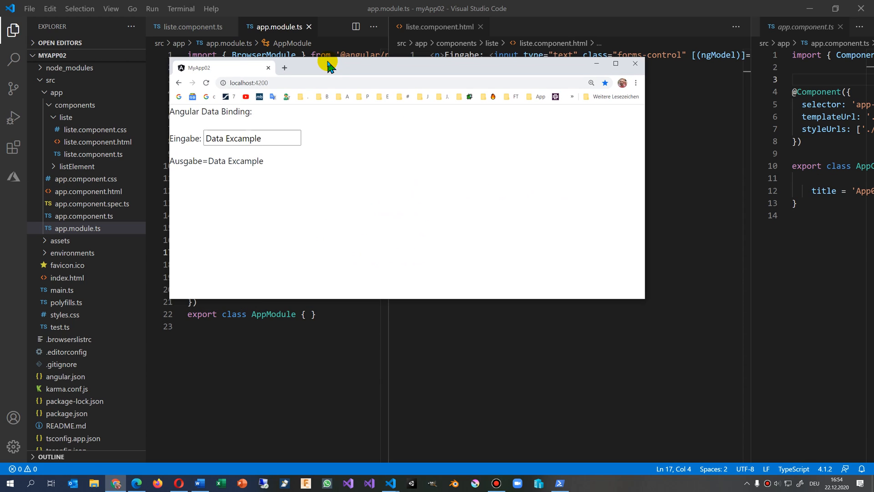
# Move the Chrome window showing MyApp02 down and right, off the editor.
pyautogui.moveTo(327, 67); pyautogui.dragTo(384, 133)
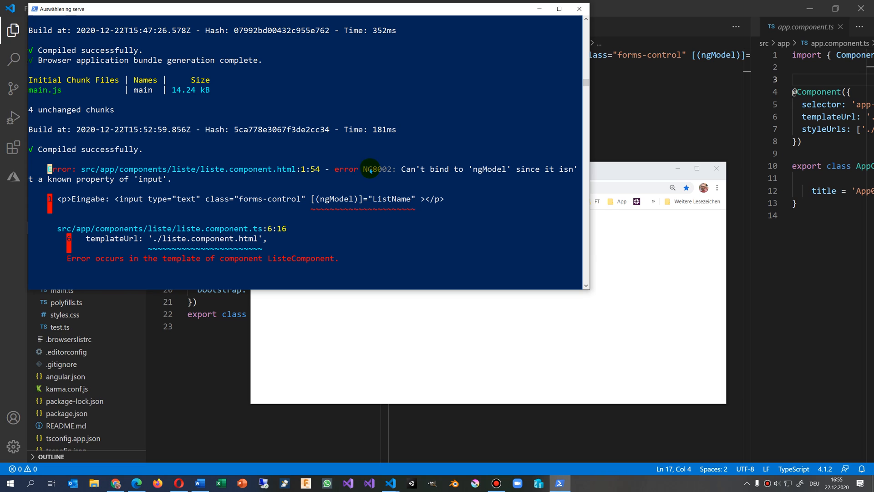
pyautogui.moveTo(388, 173)
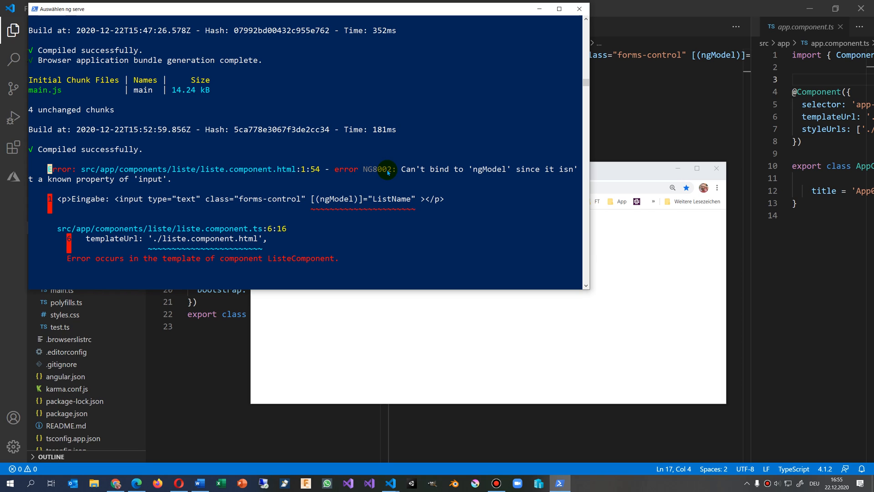
pyautogui.moveTo(570, 277)
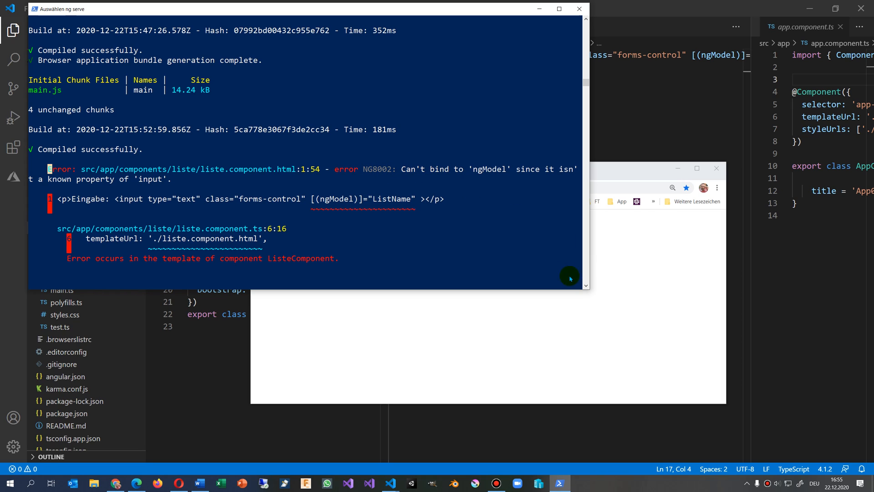
pyautogui.moveTo(570, 277); pyautogui.dragTo(668, 318)
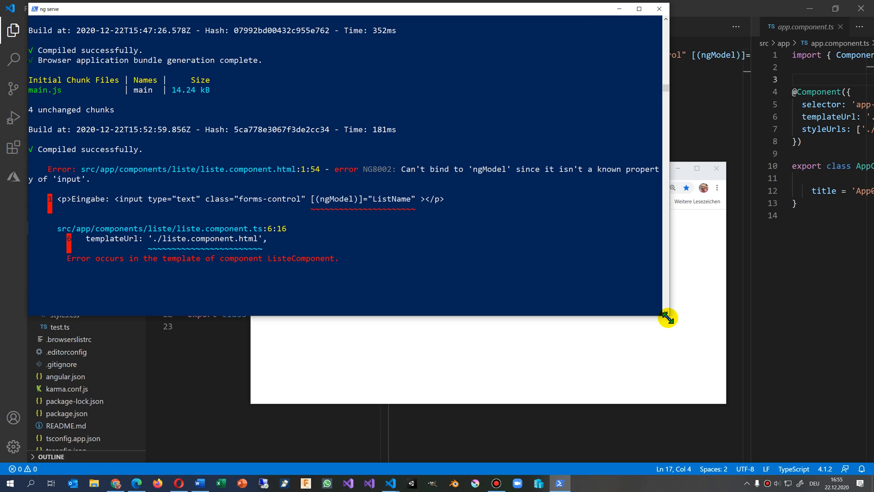
pyautogui.moveTo(668, 318); pyautogui.dragTo(588, 315)
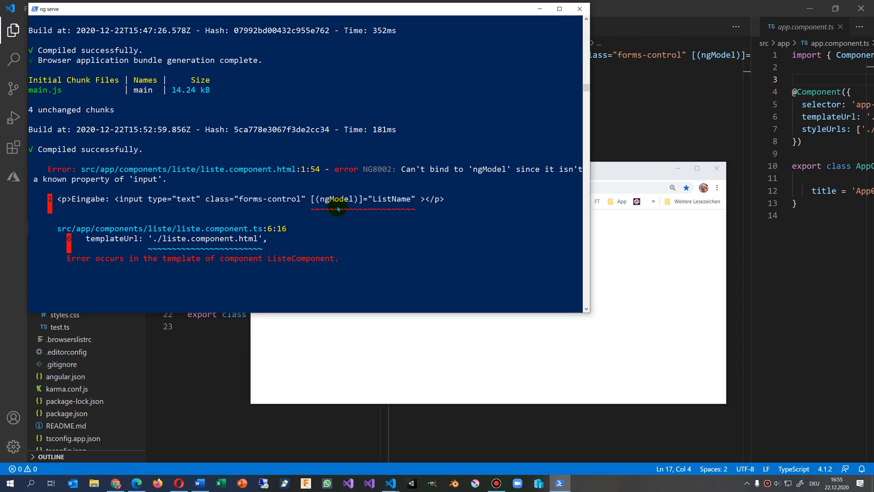
pyautogui.moveTo(310, 198); pyautogui.dragTo(415, 198)
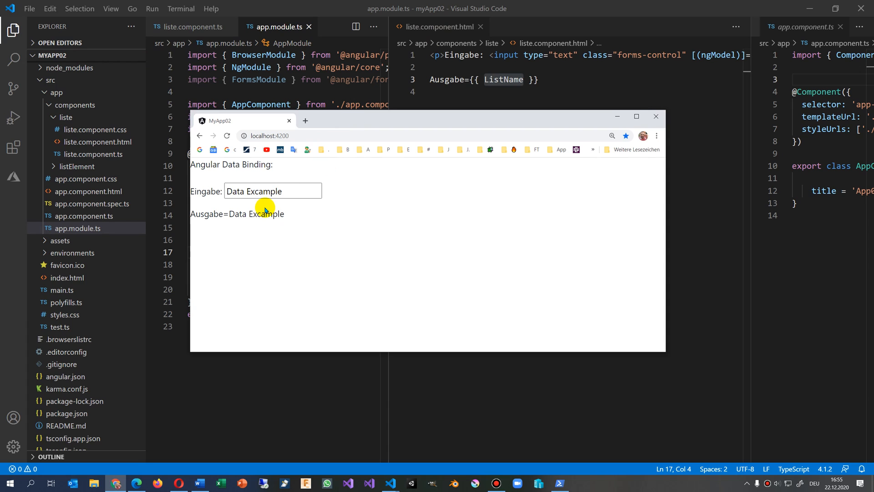
# Enter 'dddd' while app.module.ts fills both editor panes.
pyautogui.write('dddd')
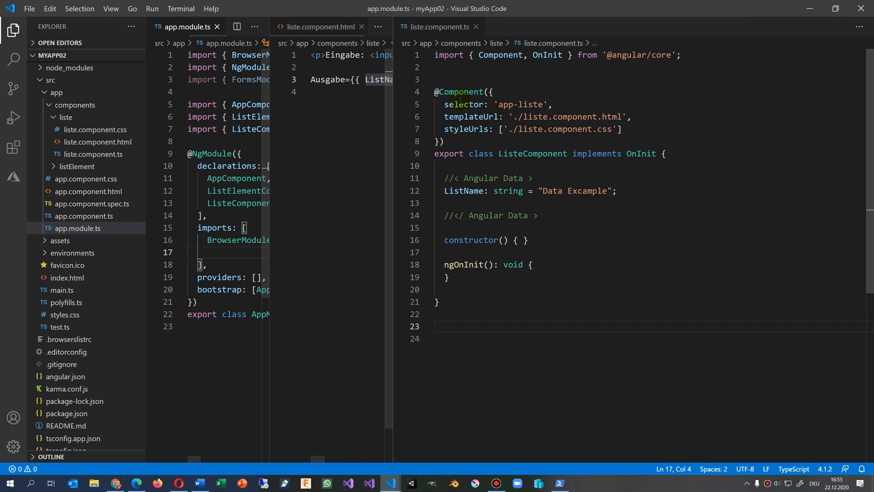
pyautogui.moveTo(600, 75)
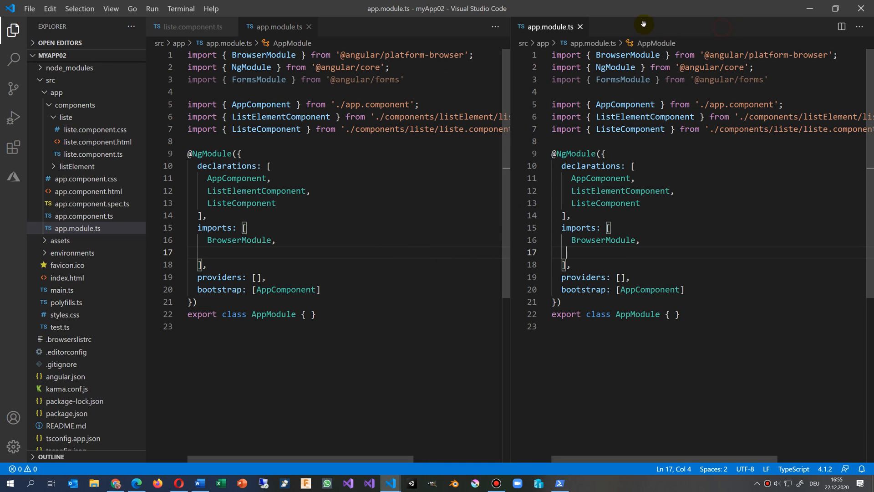
pyautogui.moveTo(684, 29)
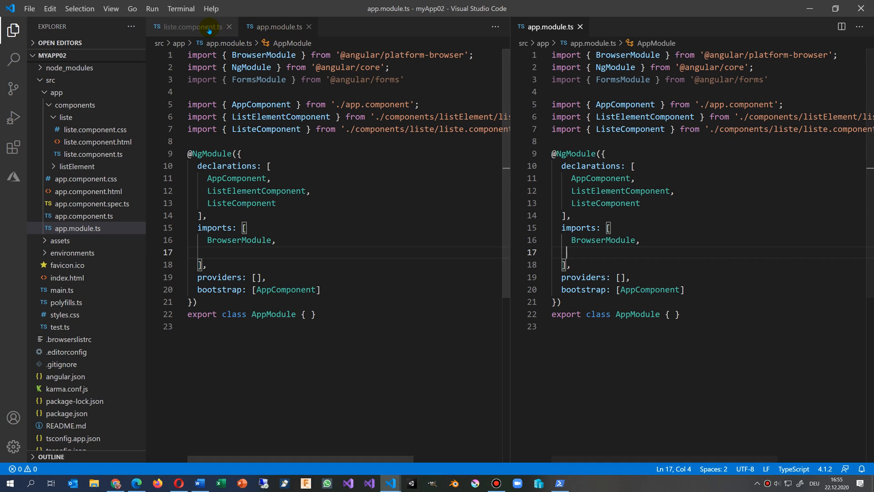
# Show liste.component.html and liste.component.ts, select ListName, and close app.module.ts.
pyautogui.click(96, 141)
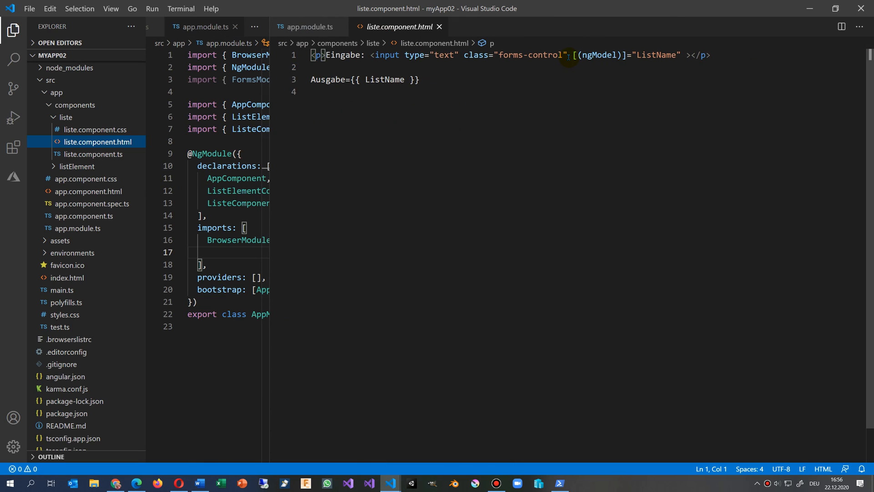
pyautogui.moveTo(572, 55); pyautogui.dragTo(681, 54)
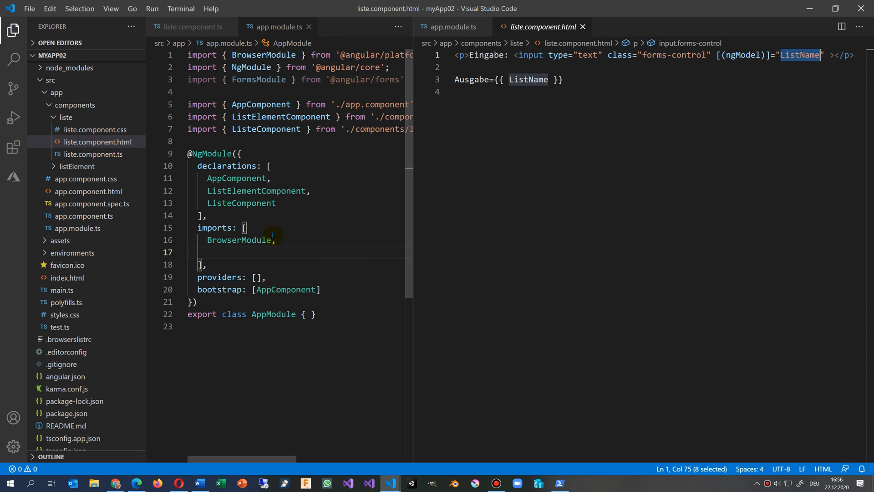
pyautogui.click(94, 154)
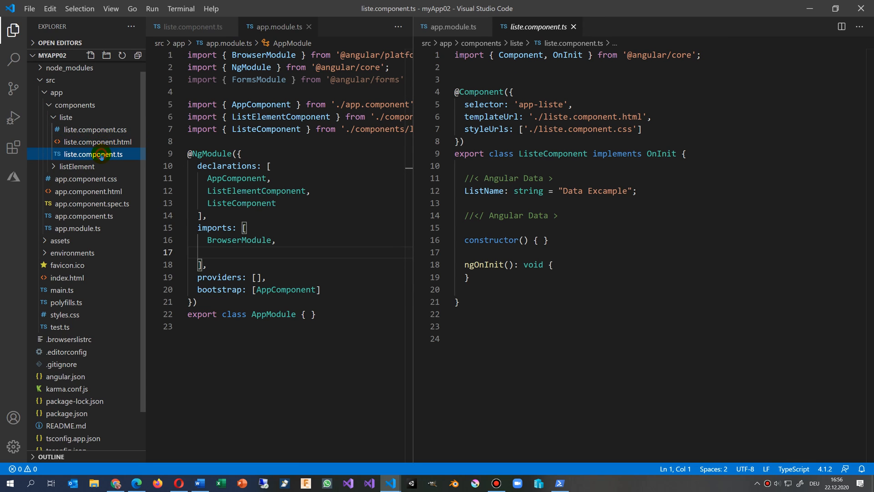
pyautogui.moveTo(99, 159)
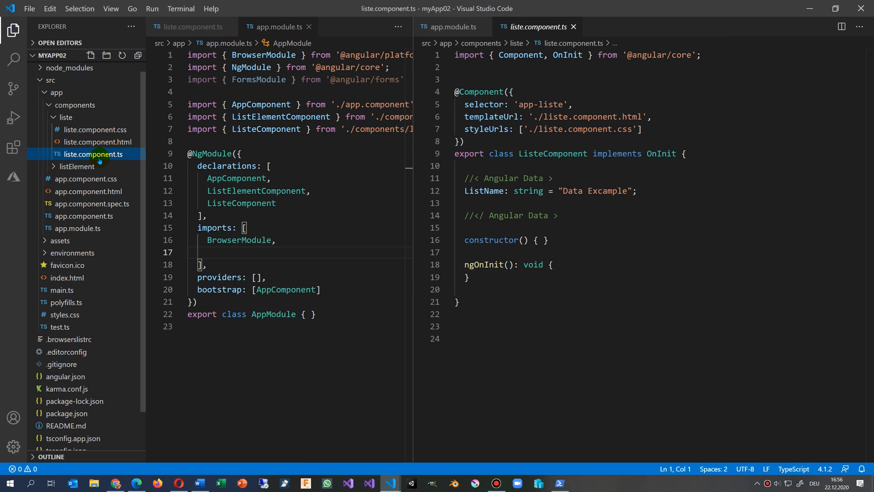
pyautogui.moveTo(107, 157)
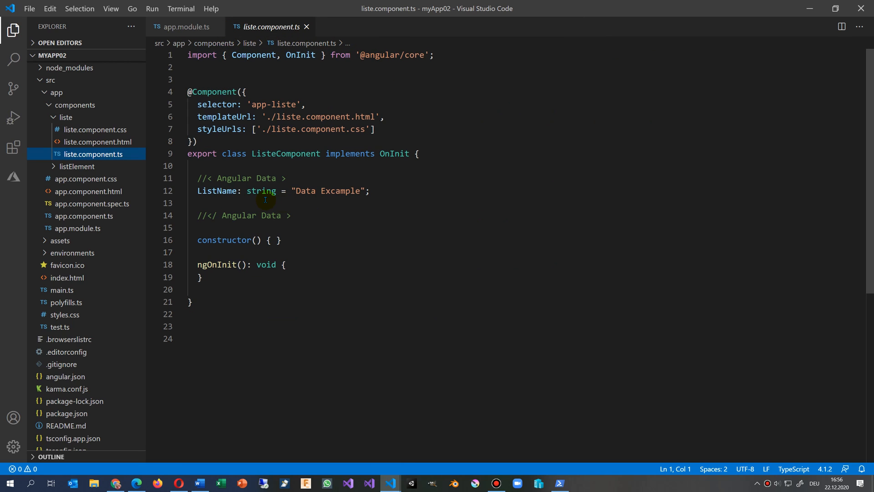
pyautogui.moveTo(304, 204)
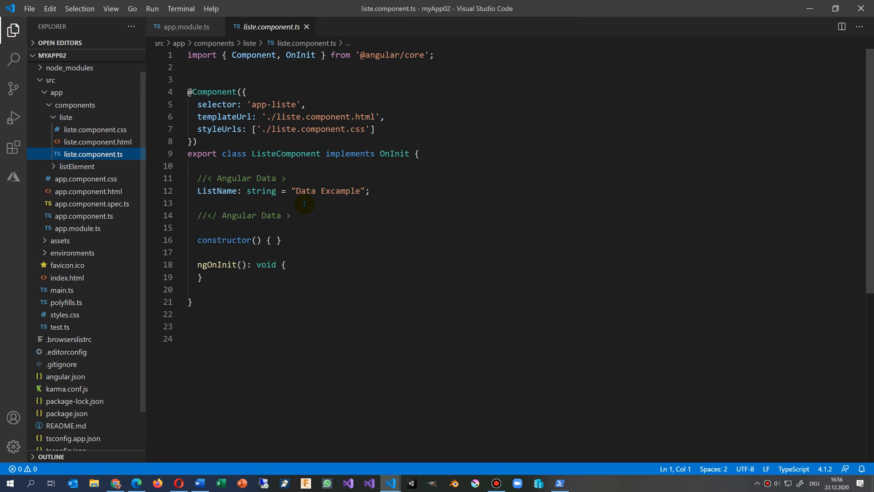
pyautogui.doubleClick(215, 191)
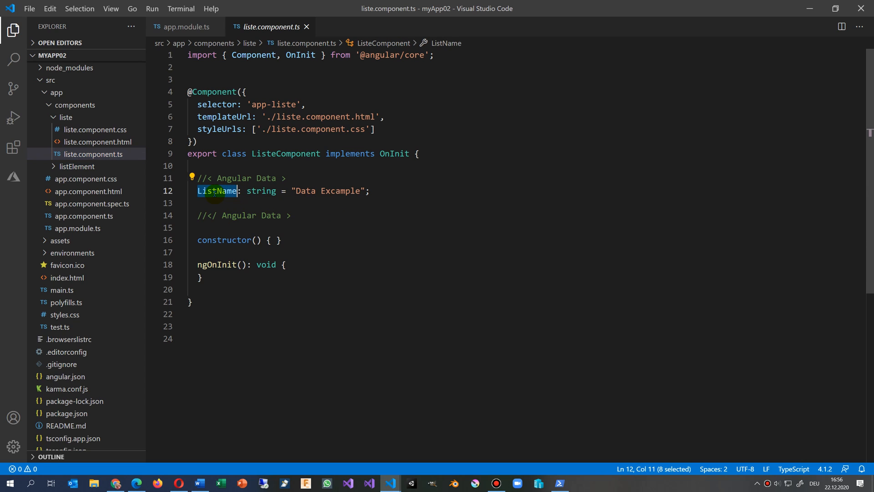
pyautogui.moveTo(316, 194)
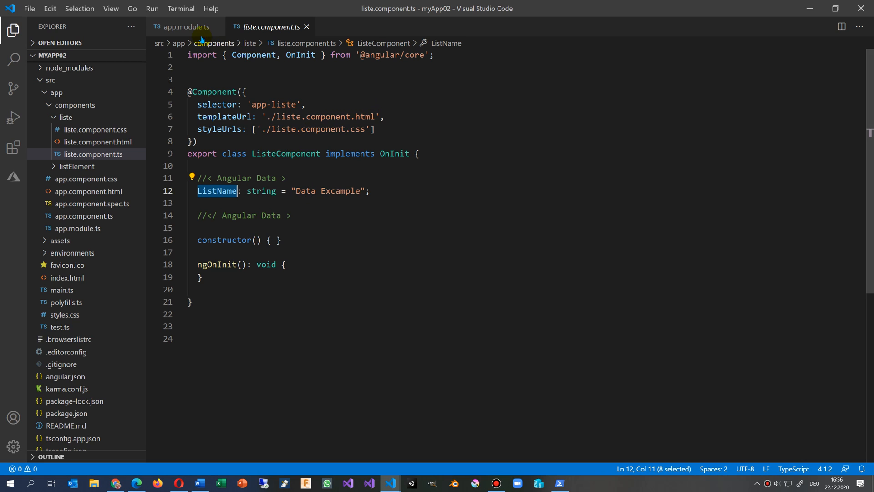
pyautogui.click(184, 27)
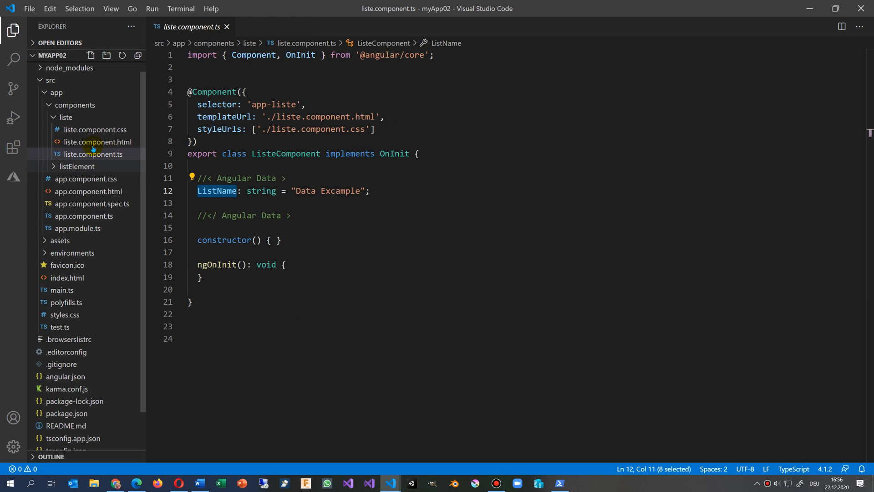
# Recheck the NG8002 ngModel error on 'input' in ng serve, then minimize that window.
pyautogui.click(97, 141)
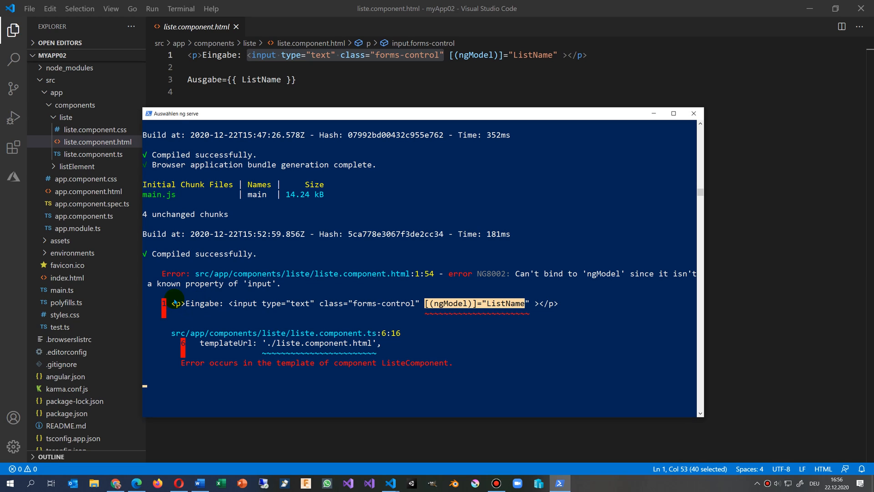
pyautogui.moveTo(507, 277)
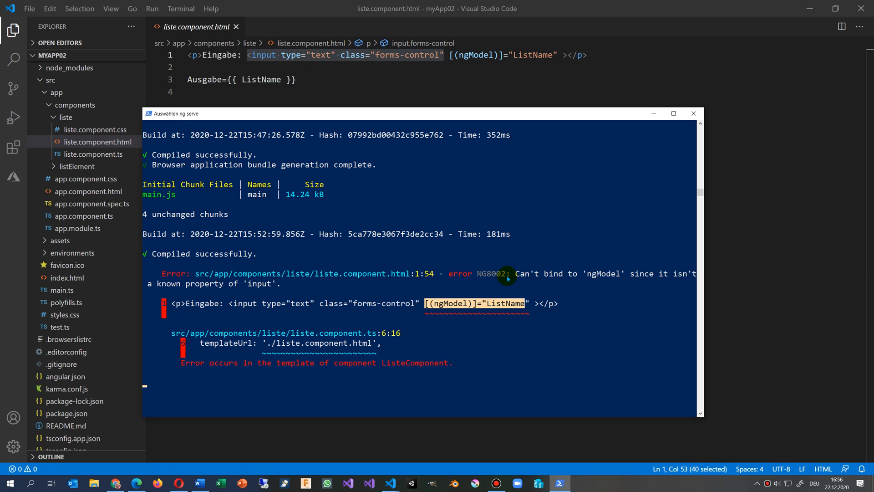
pyautogui.moveTo(609, 273)
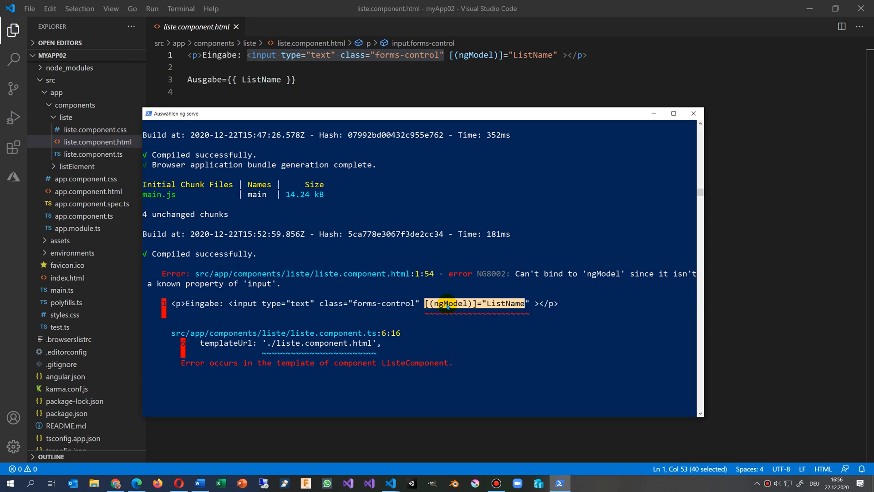
pyautogui.moveTo(333, 117)
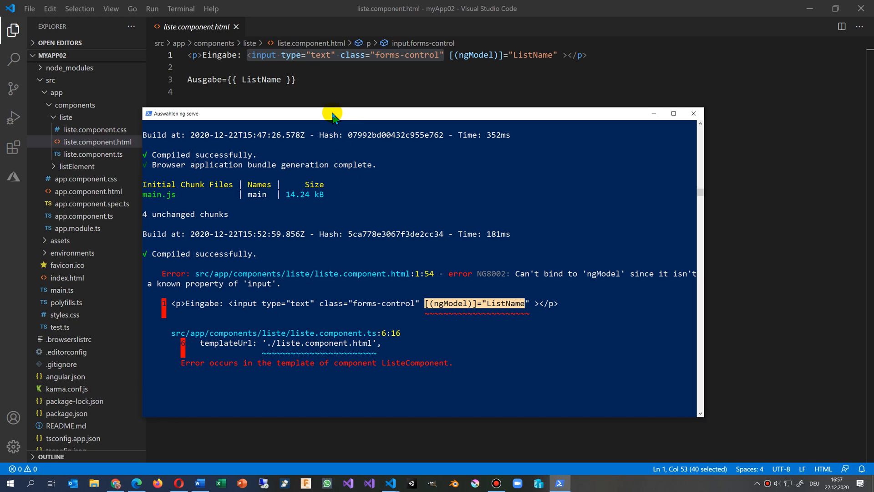
pyautogui.doubleClick(261, 285)
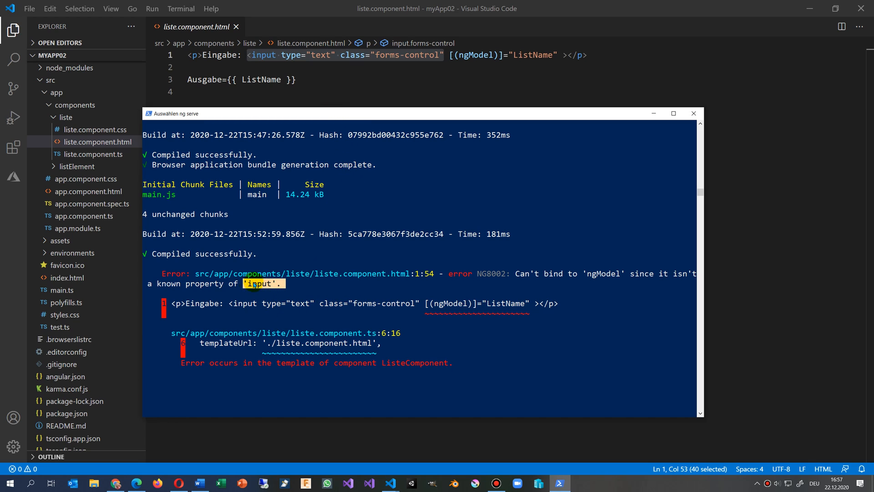
pyautogui.click(694, 113)
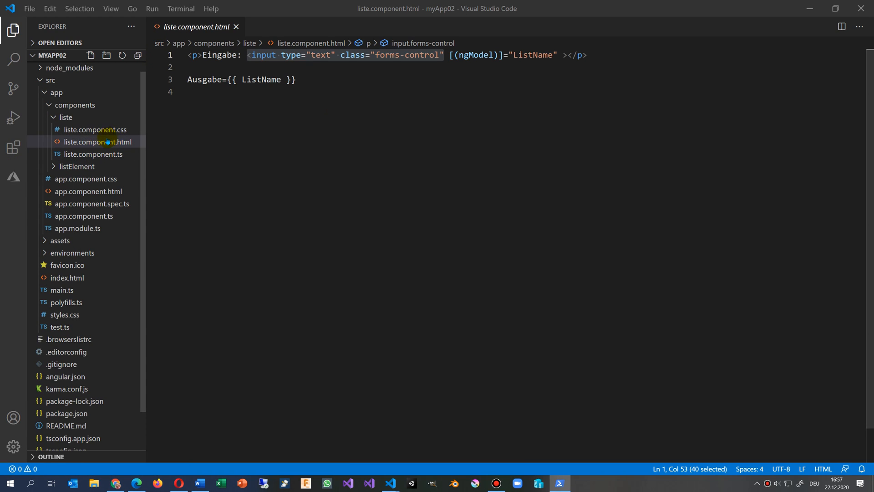
pyautogui.moveTo(117, 217)
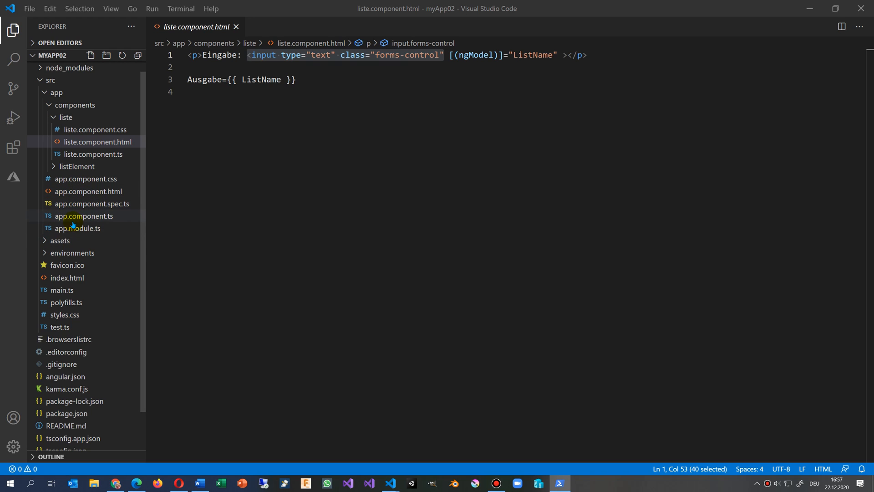
# Add FormsModule to the imports array of app.module.ts and save the file.
pyautogui.click(77, 228)
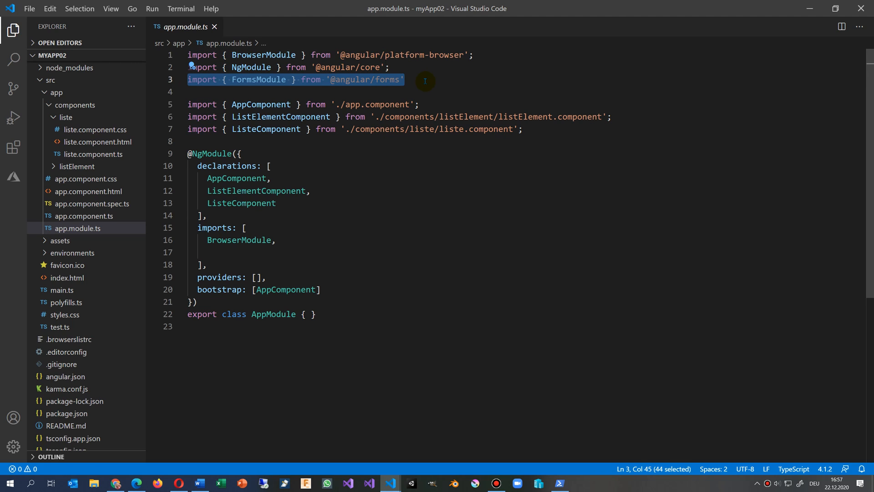
pyautogui.moveTo(207, 255)
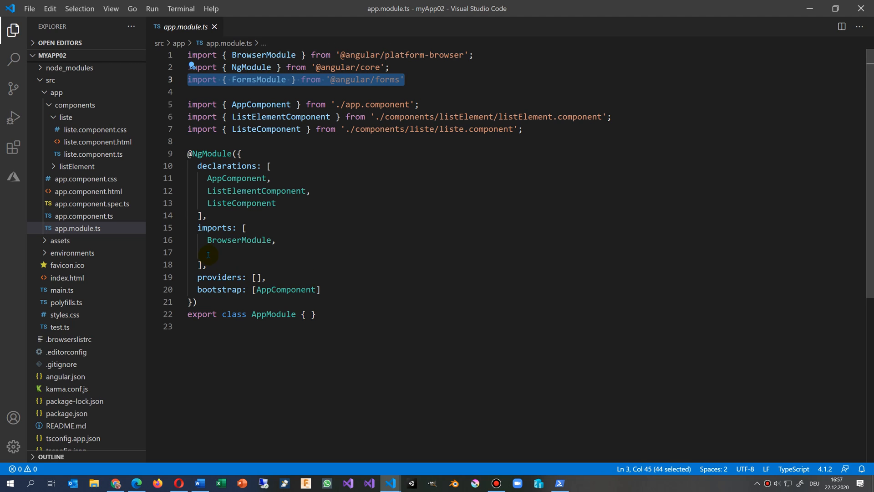
pyautogui.click(210, 252)
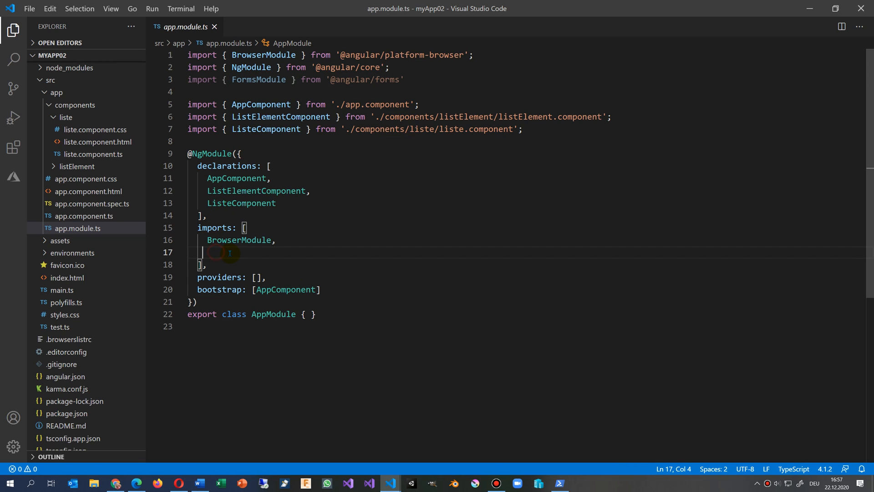
pyautogui.write('FormsModule')
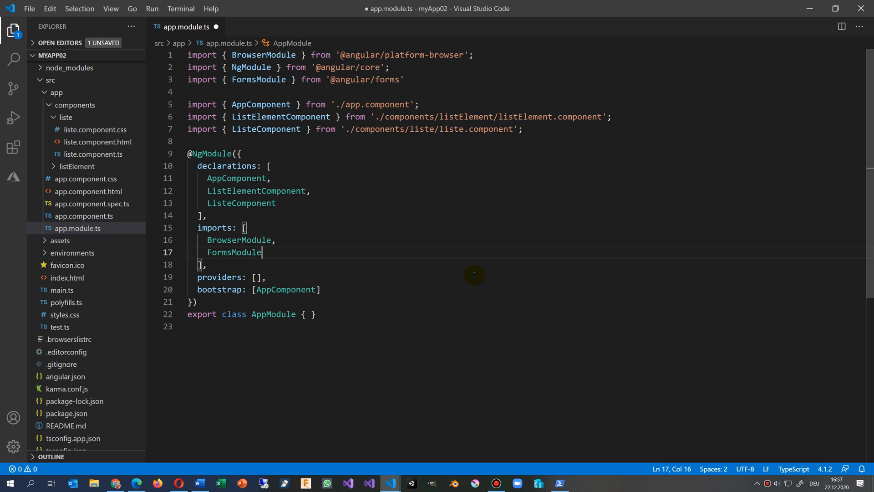
pyautogui.press('Ctrl+S')
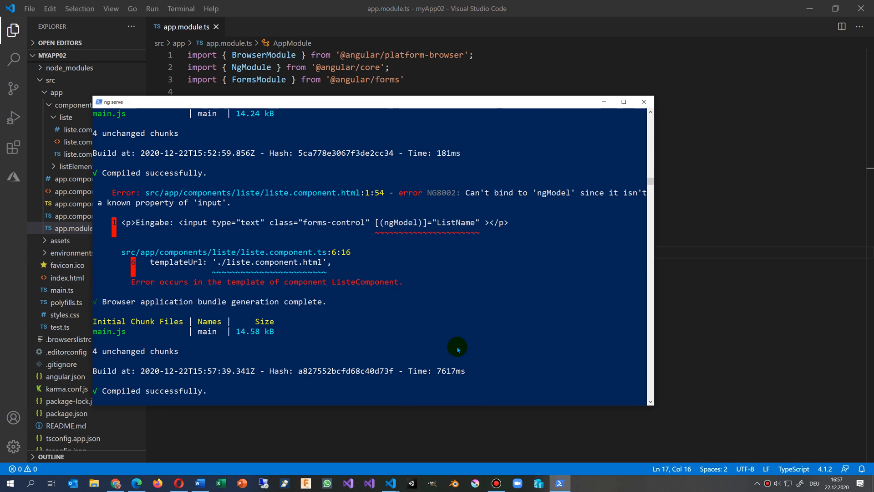
pyautogui.moveTo(261, 282)
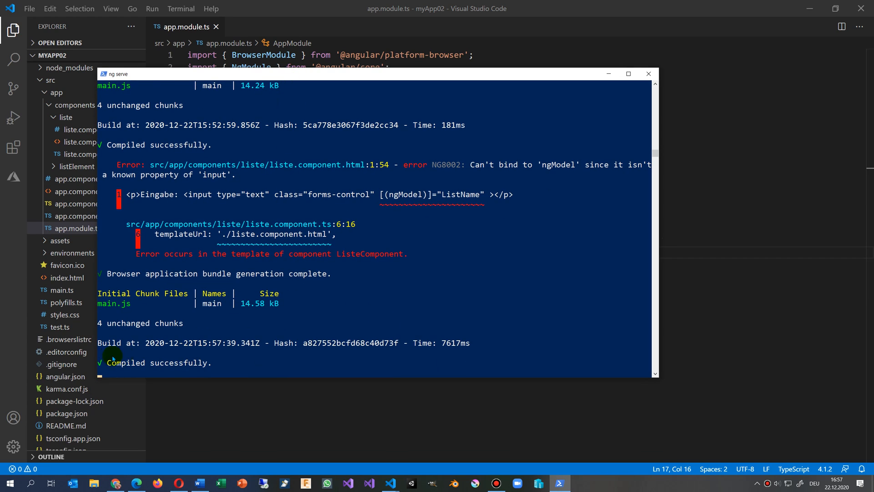
pyautogui.moveTo(302, 142)
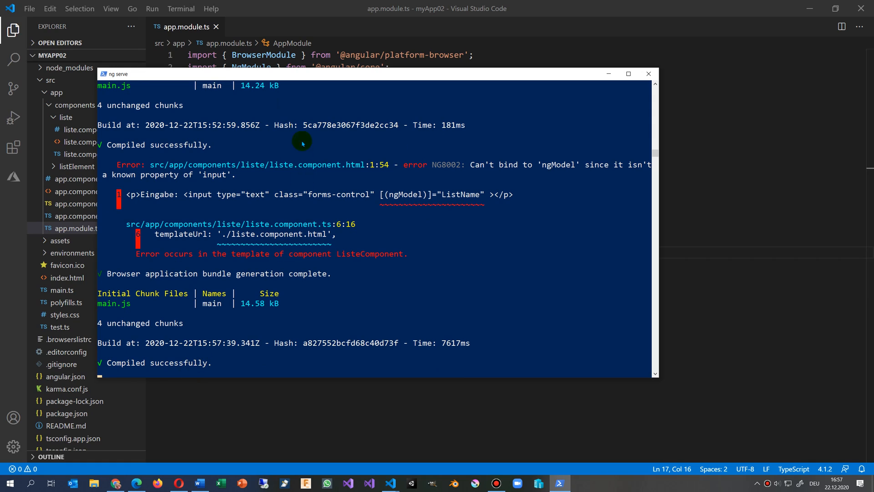
pyautogui.moveTo(240, 366)
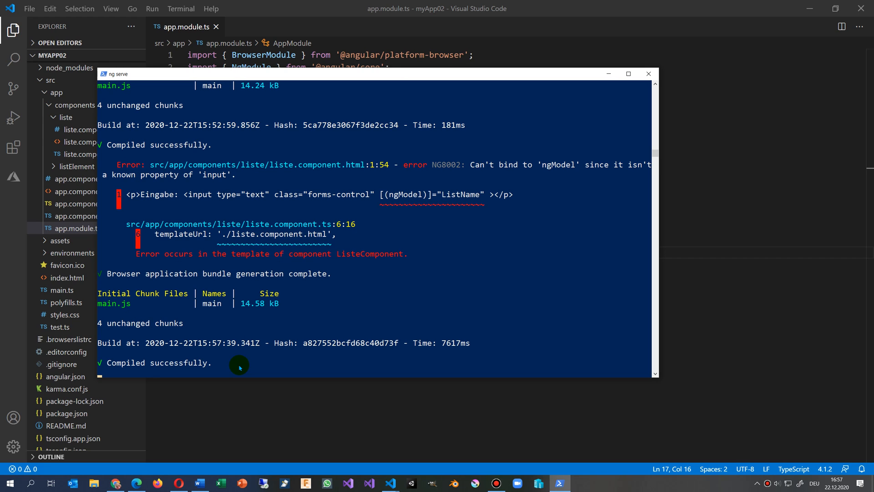
pyautogui.moveTo(248, 74)
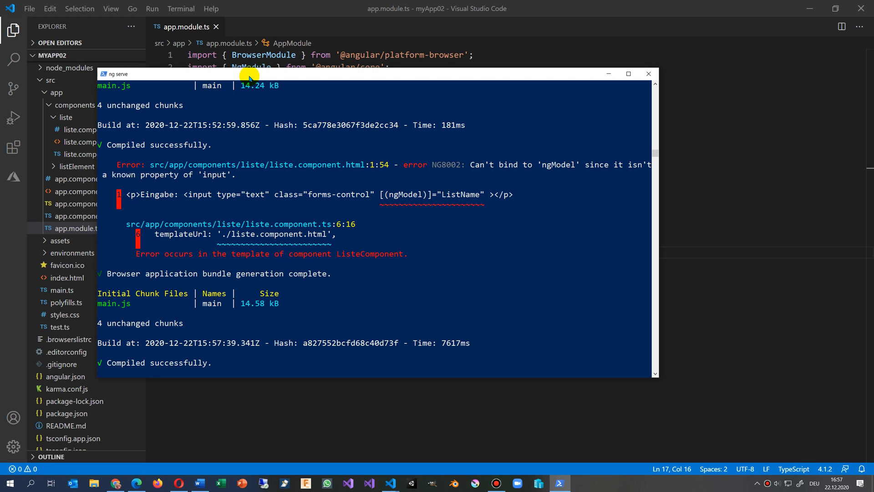
# Minimize the ng serve window after it reports Compiled successfully.
pyautogui.click(649, 74)
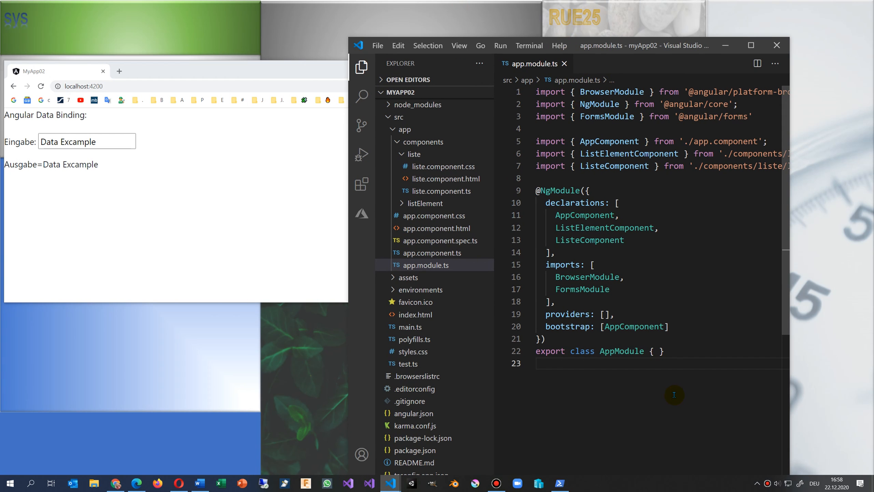
# Reload the app and extend Eingabe to 'Data Excampless', echoed in Ausgabe.
pyautogui.click(42, 86)
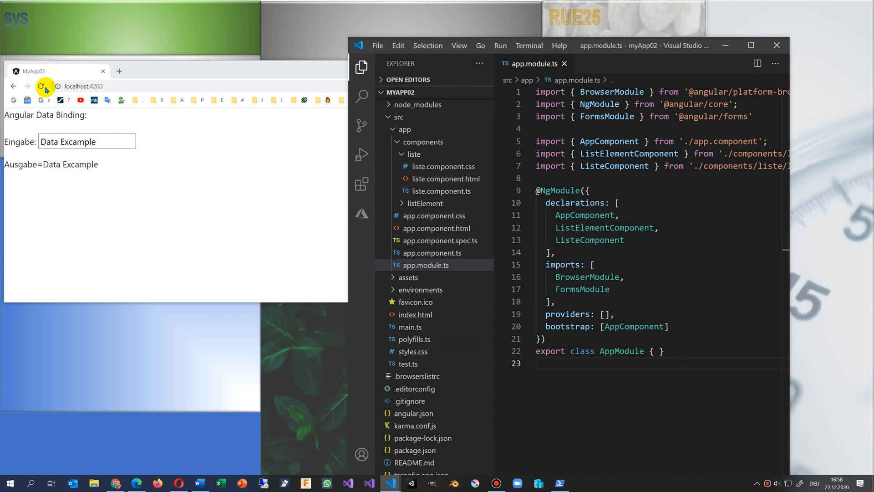
pyautogui.write('ss')
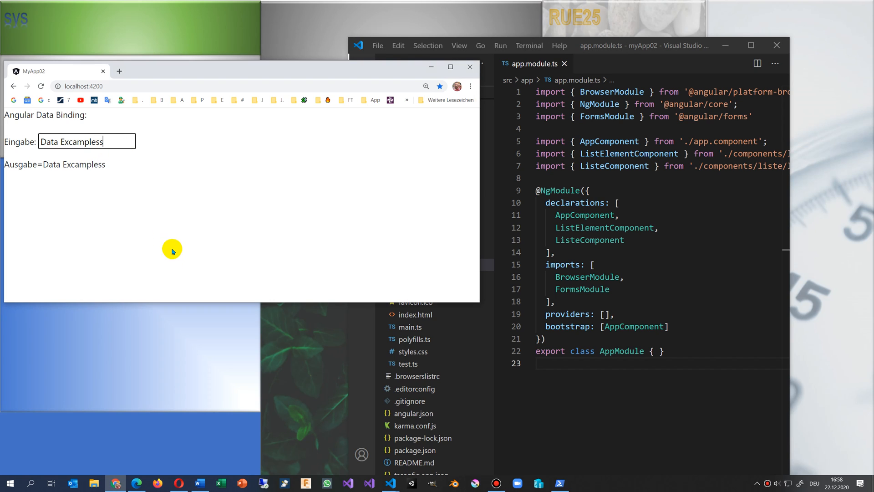